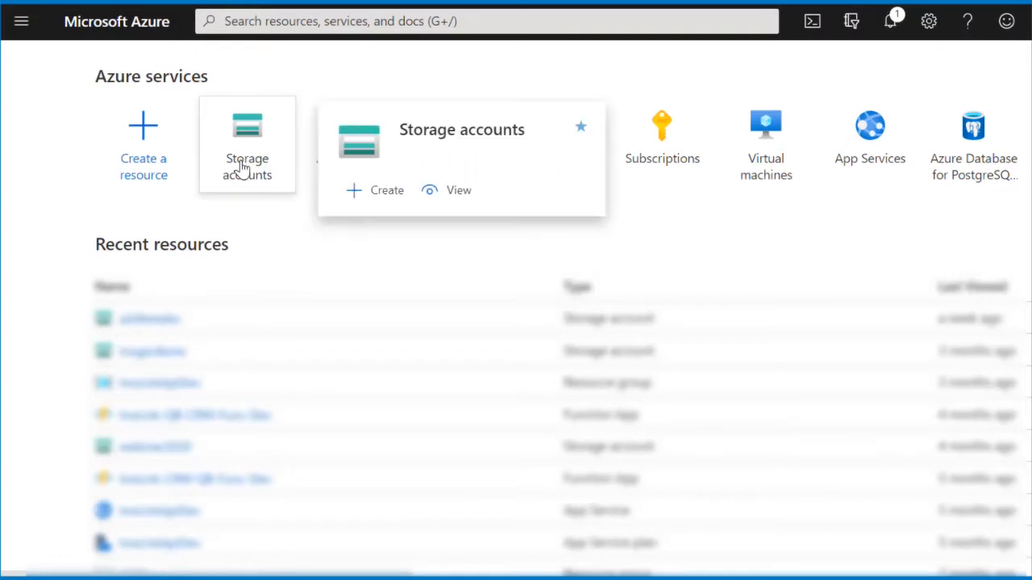
# Step: Create a storage account attach2dynamics in resource group InoLinkApiDev with account kind BlobStorage
pyautogui.click(376, 190)
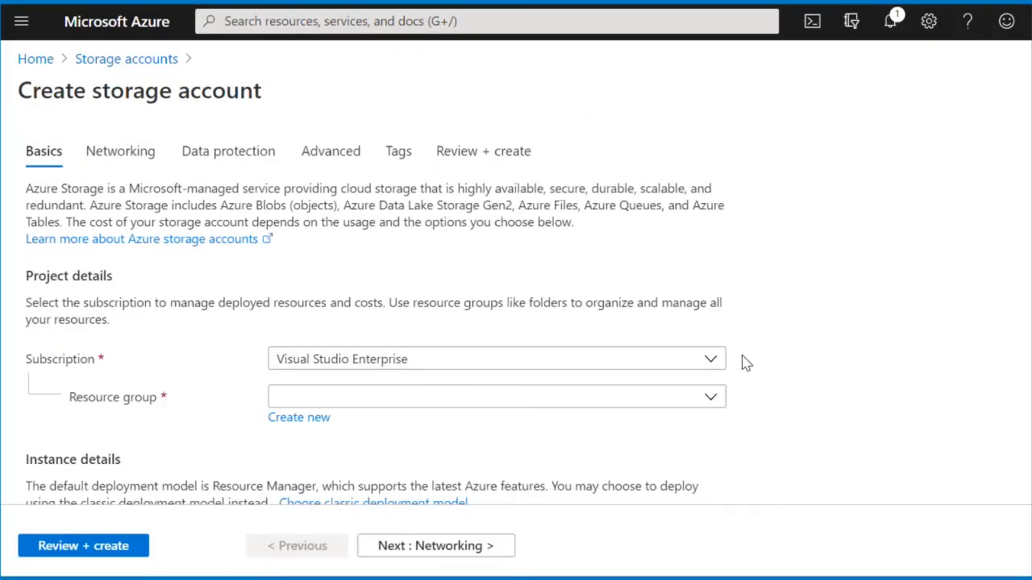
pyautogui.scroll(-3)
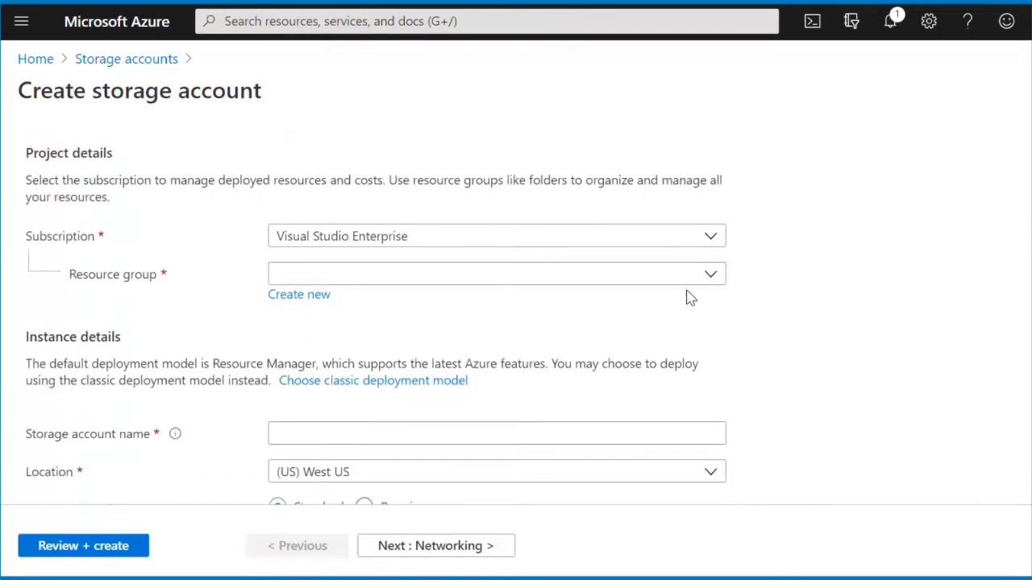
pyautogui.click(496, 274)
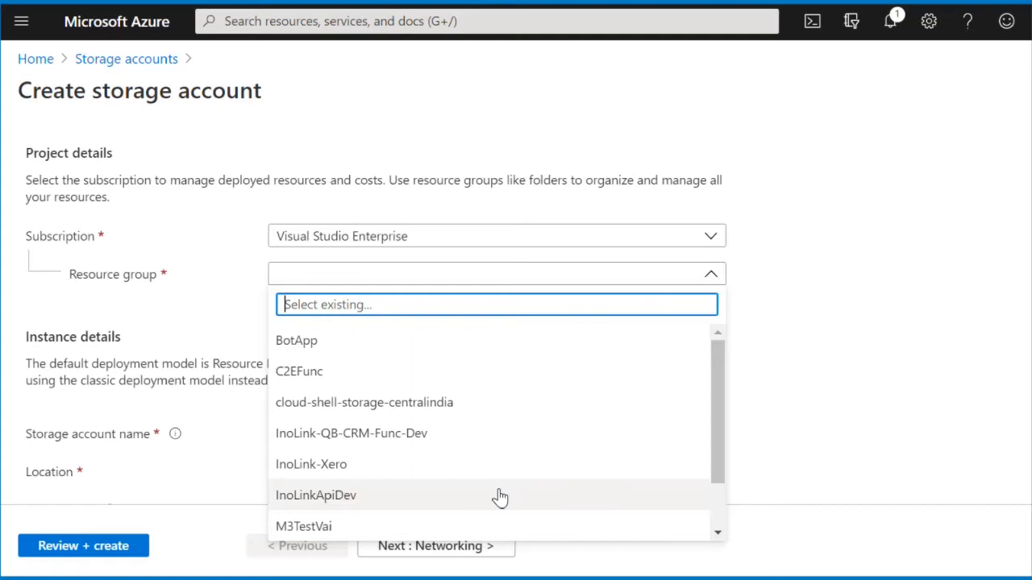
pyautogui.click(316, 495)
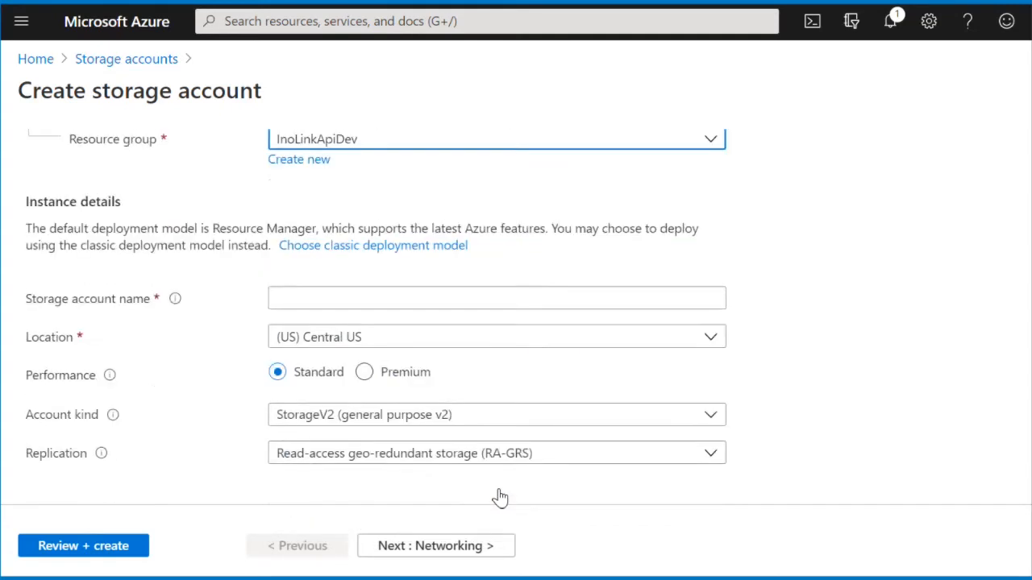
pyautogui.write('attach2dynamics')
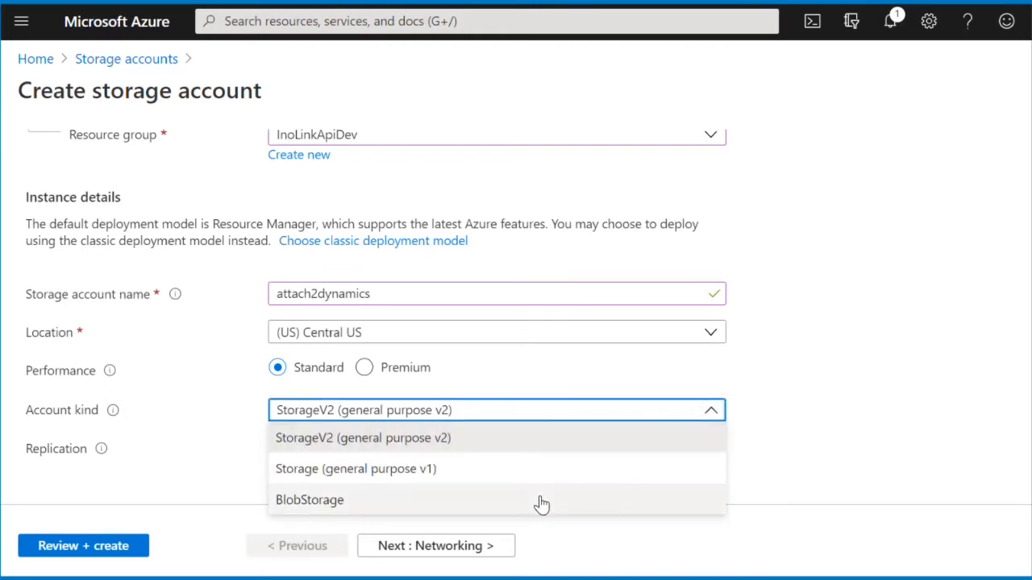
pyautogui.click(309, 500)
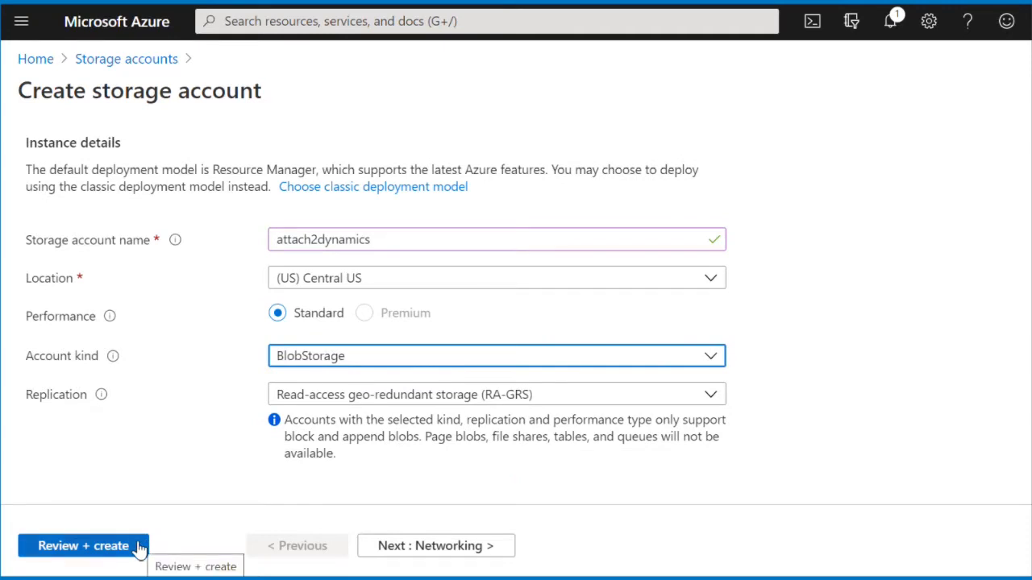
# Step: Review and create the storage account, then view its deployment in progress
pyautogui.click(84, 545)
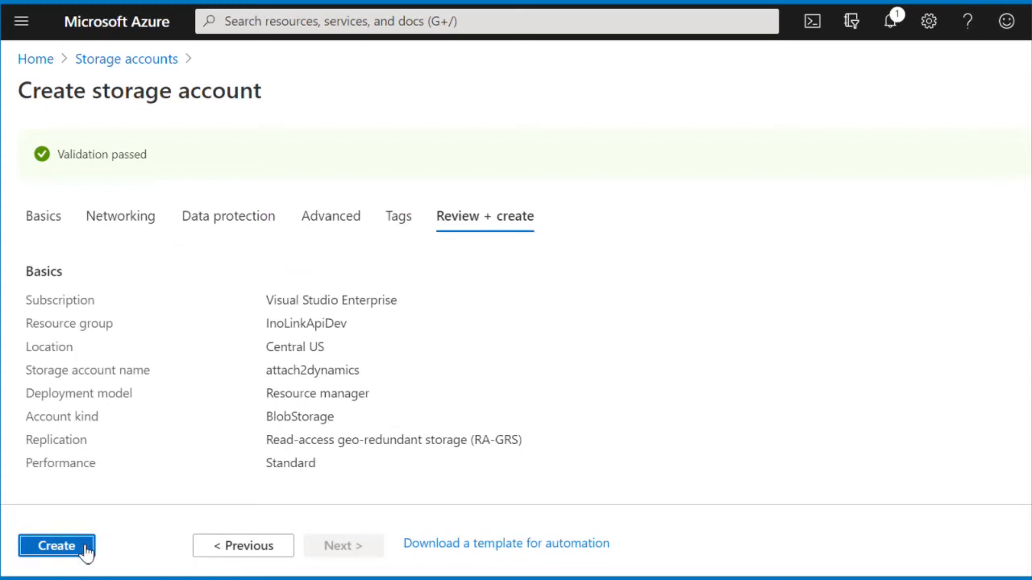
pyautogui.click(55, 545)
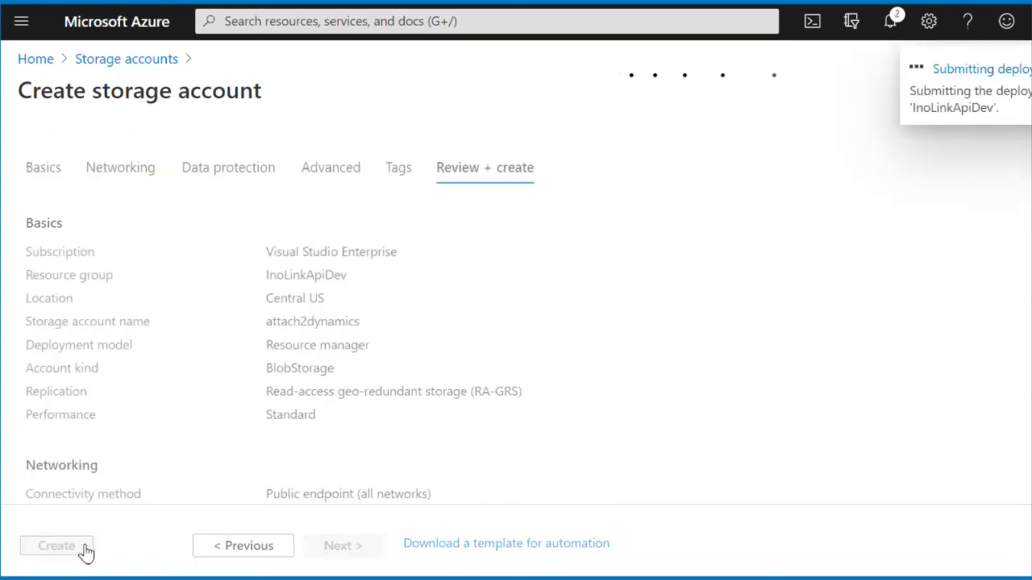
pyautogui.click(57, 545)
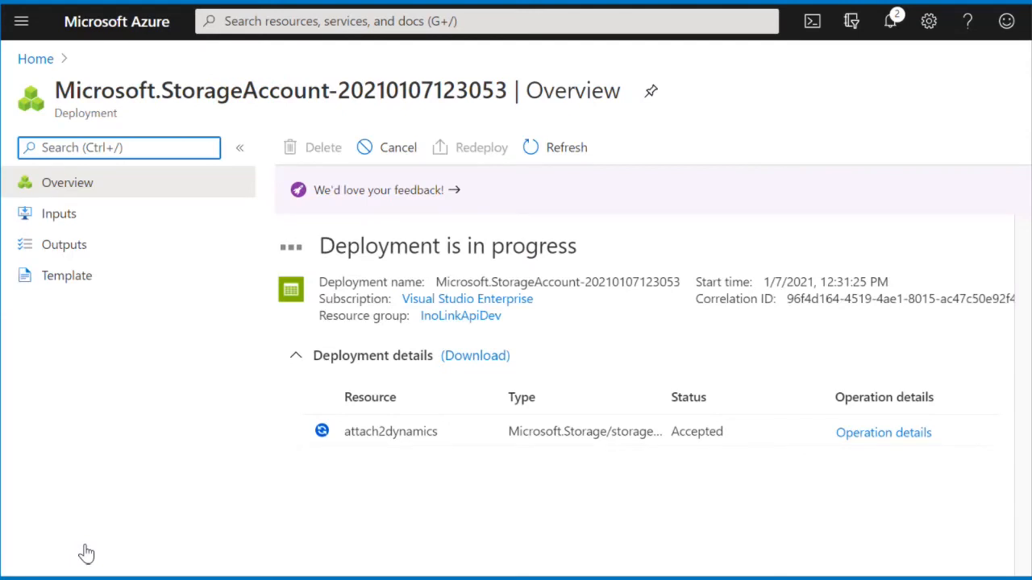
# Step: From Home, open the attach2dynamics storage account and show its access keys
pyautogui.click(35, 58)
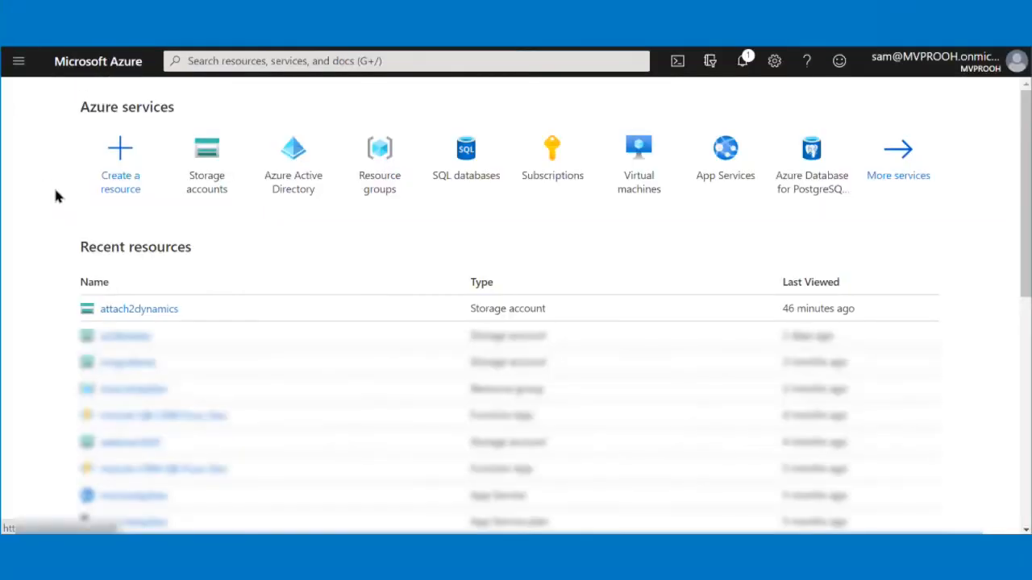
pyautogui.moveTo(284, 274)
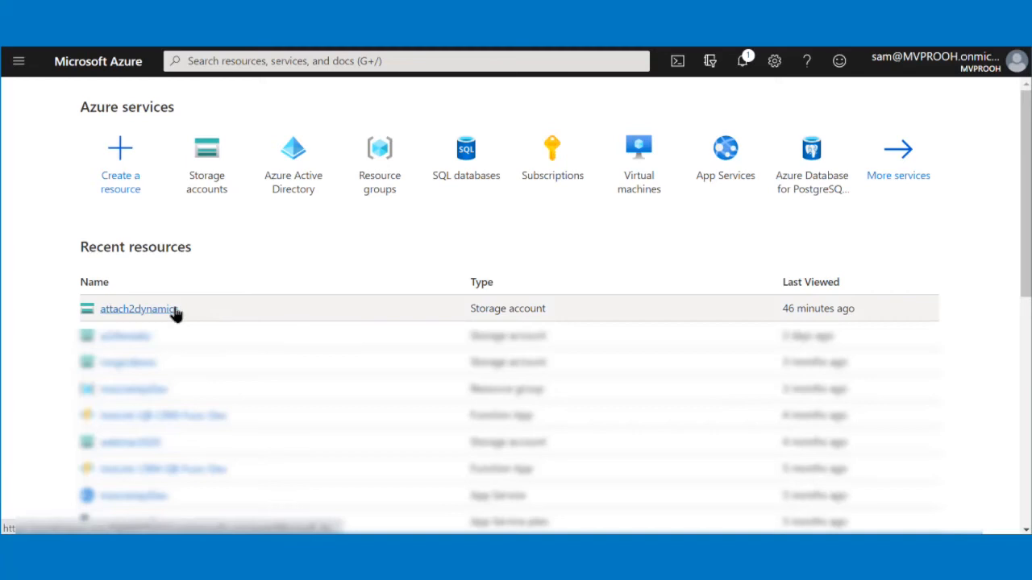
pyautogui.click(137, 310)
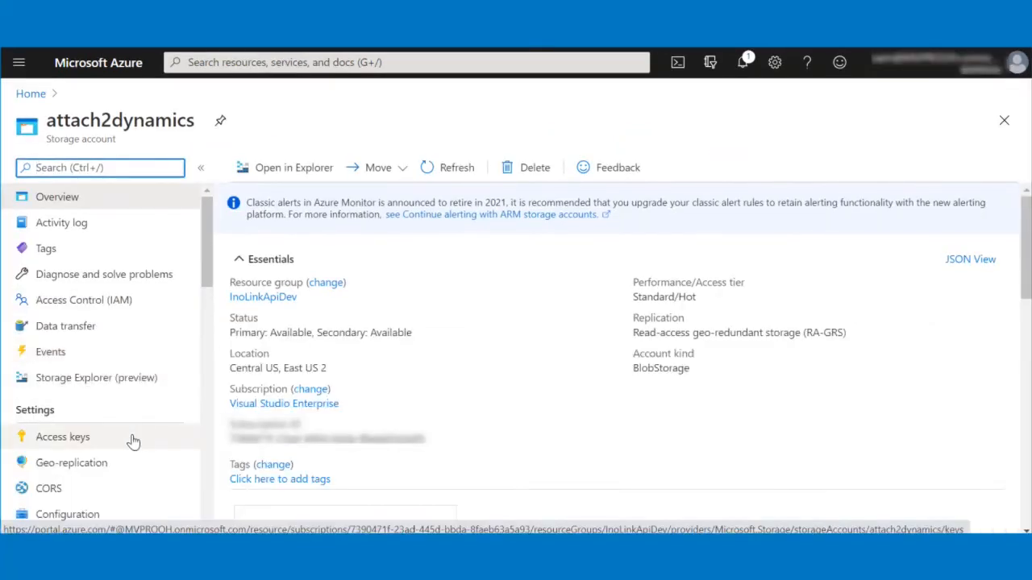
pyautogui.click(63, 435)
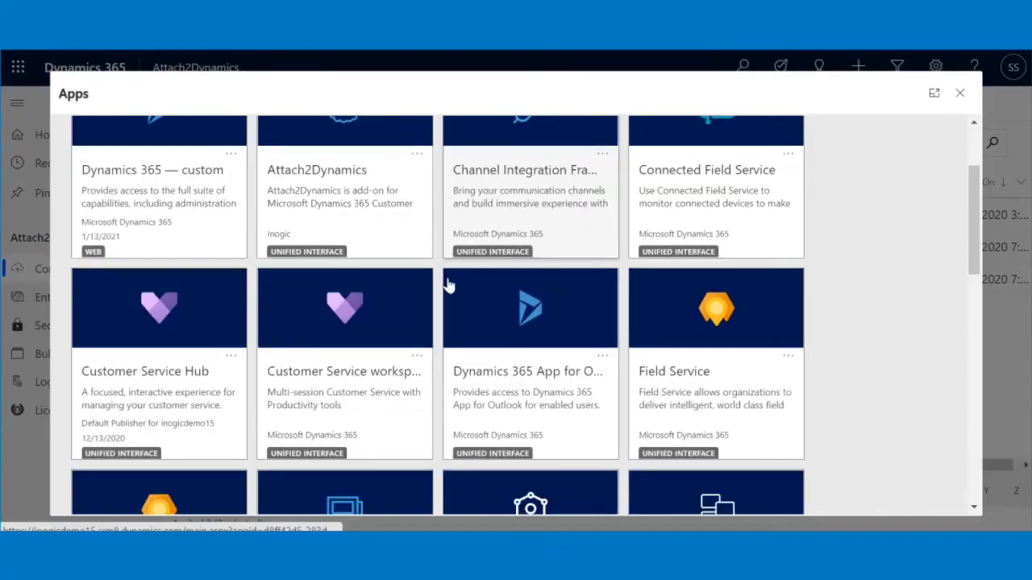
# Step: Start a new Attach2Dynamics connector of type Azure Blob Storage marked as default
pyautogui.click(345, 202)
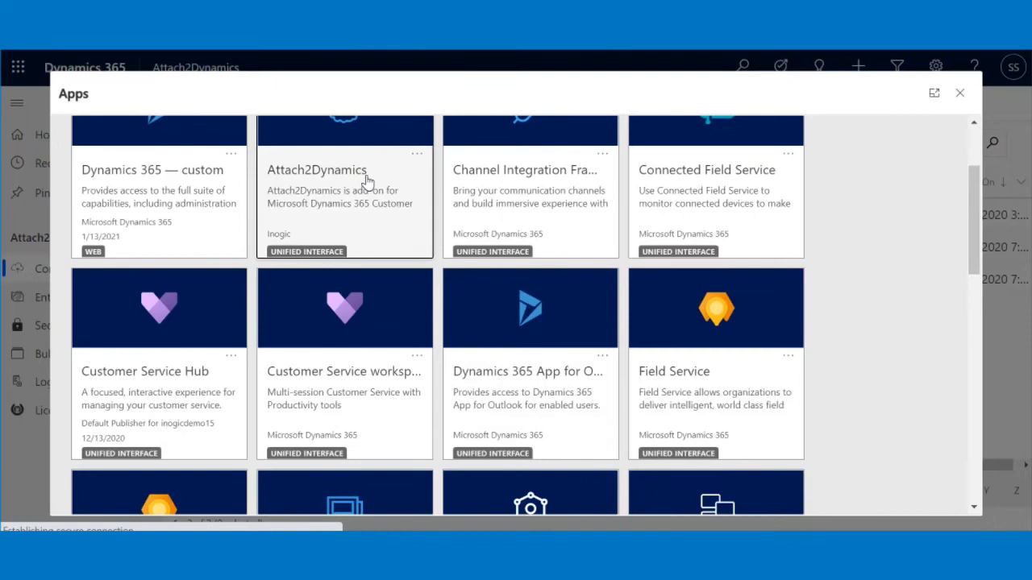
pyautogui.click(345, 169)
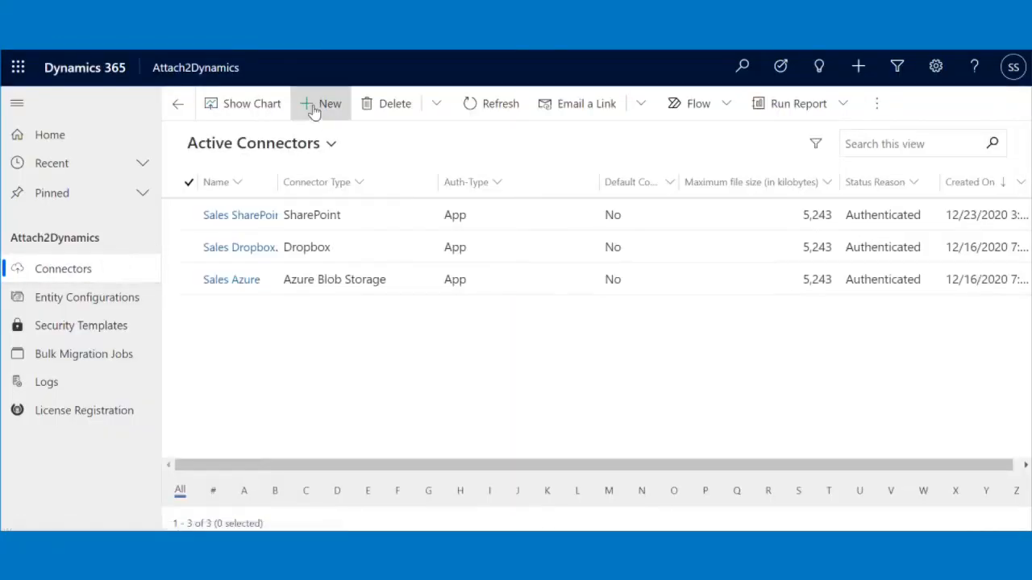
pyautogui.click(320, 103)
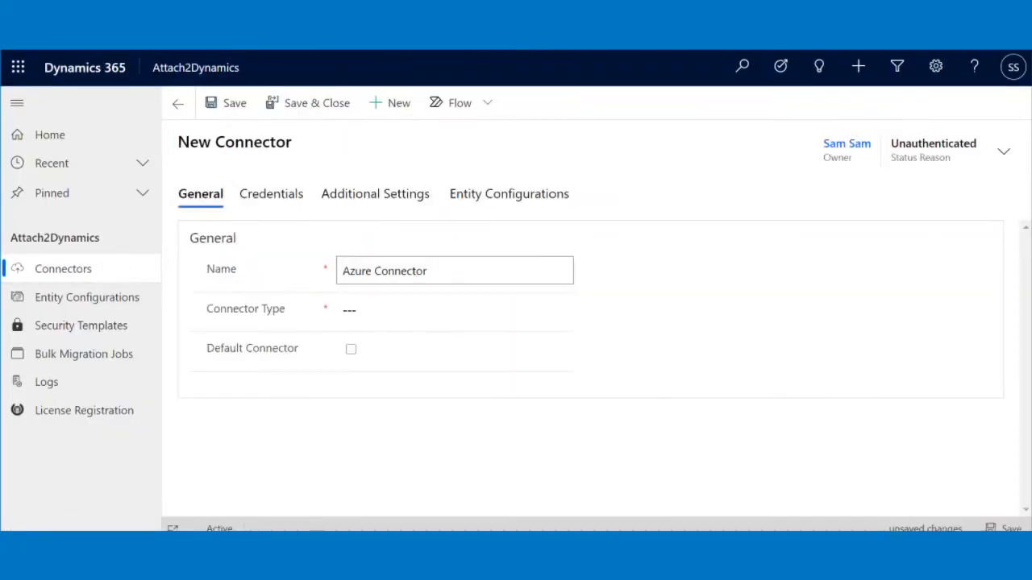
pyautogui.click(455, 310)
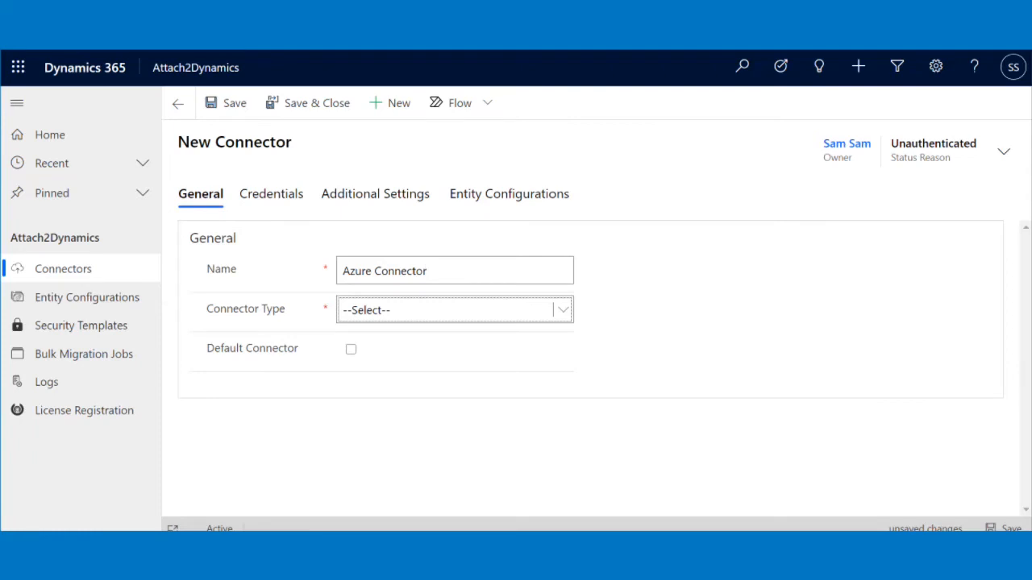
pyautogui.click(455, 310)
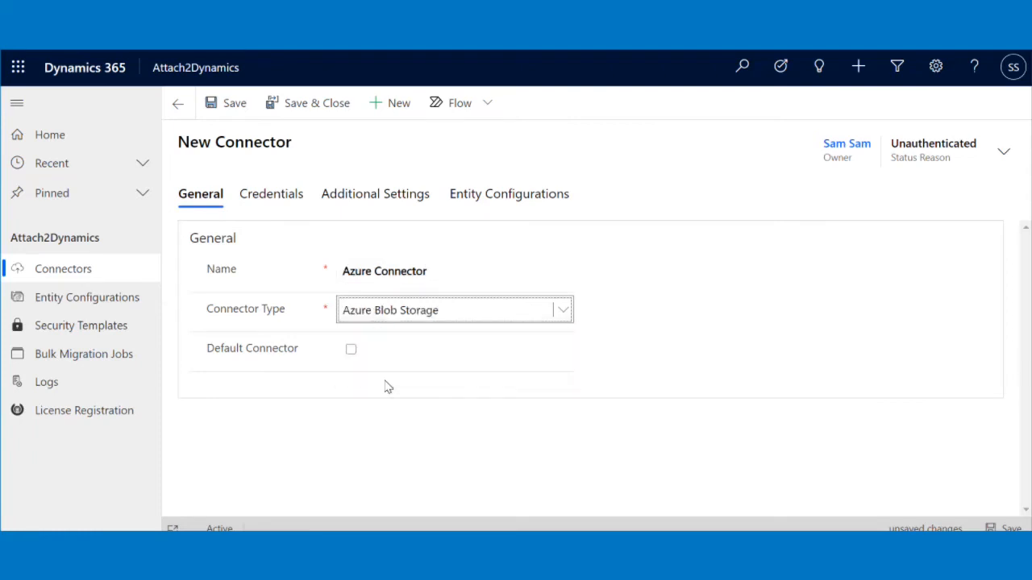
pyautogui.click(352, 348)
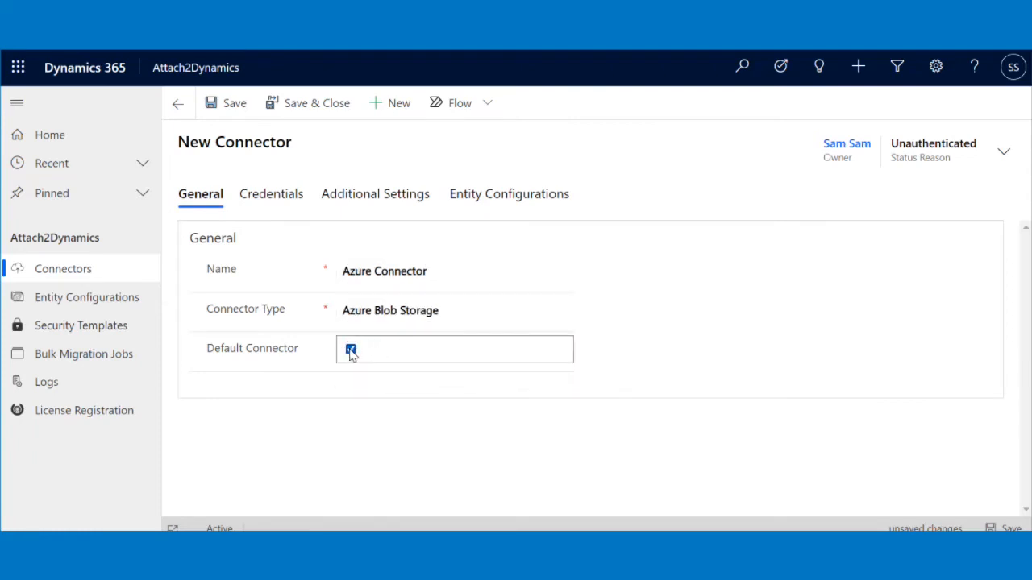
# Step: Fill the credentials with storage name attach2dynamics
pyautogui.click(271, 193)
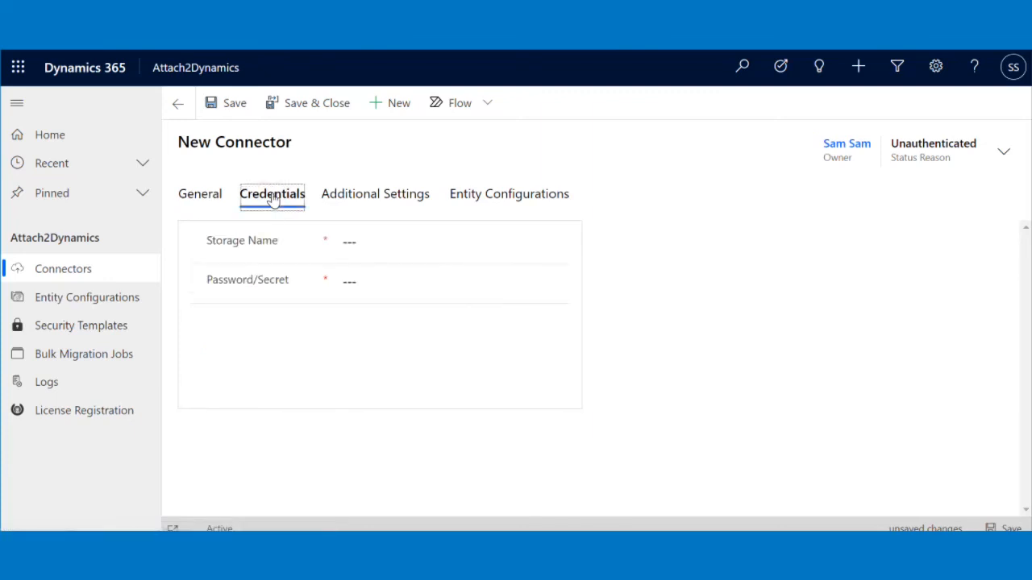
pyautogui.click(452, 242)
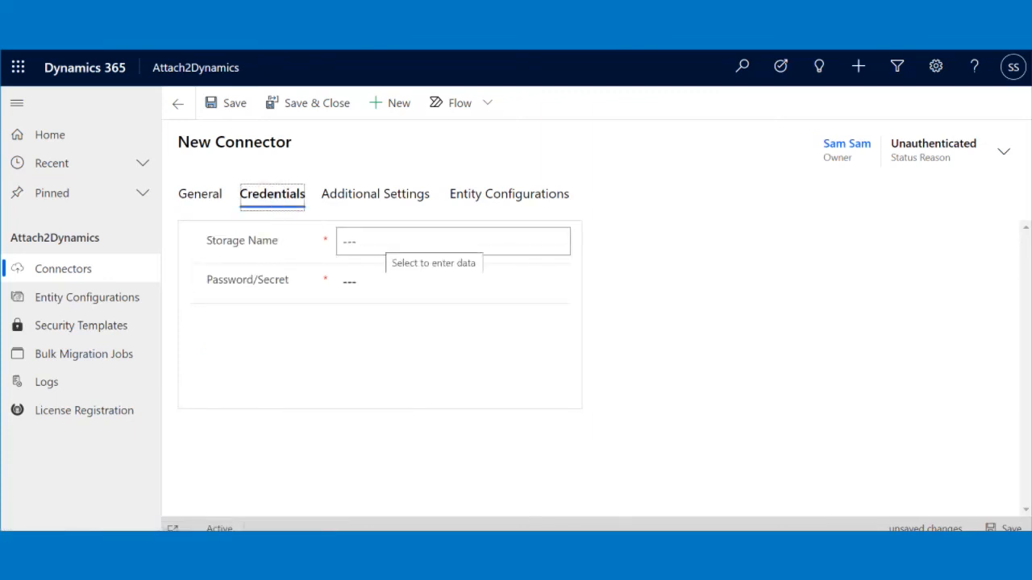
pyautogui.write('attach2dynamics')
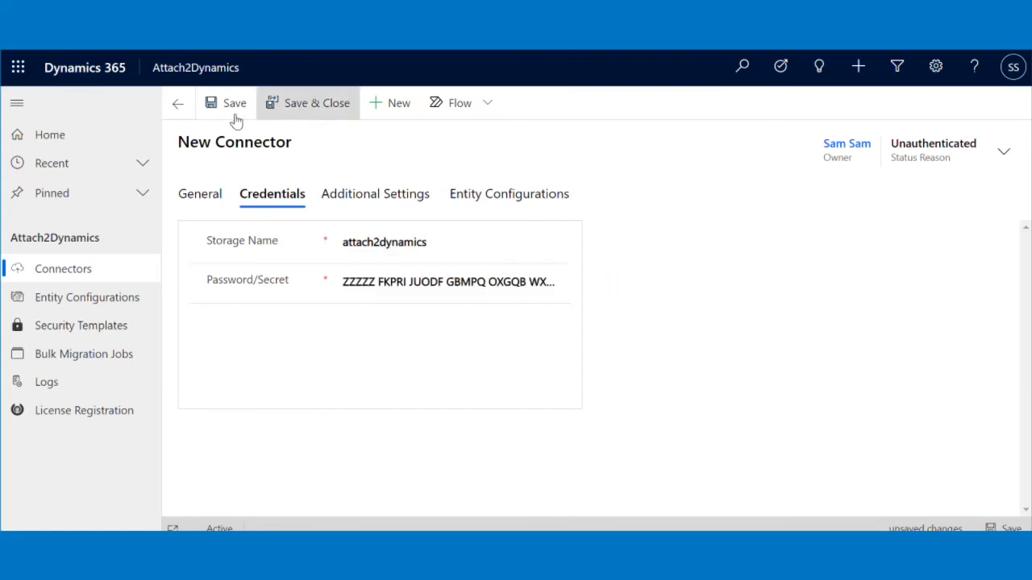
# Step: Save and authenticate the Azure Connector, then return to the connectors list
pyautogui.click(234, 103)
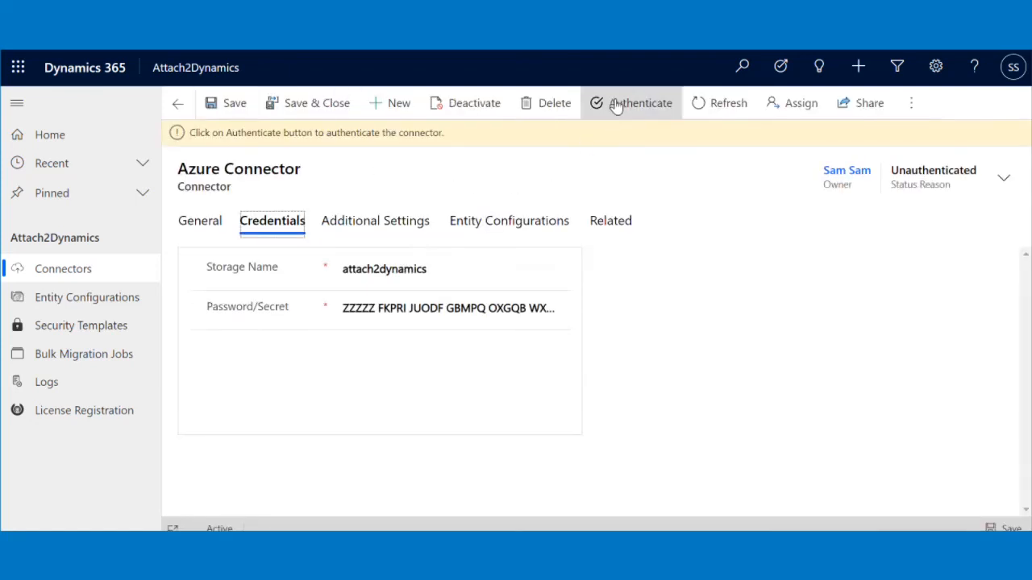
pyautogui.click(638, 103)
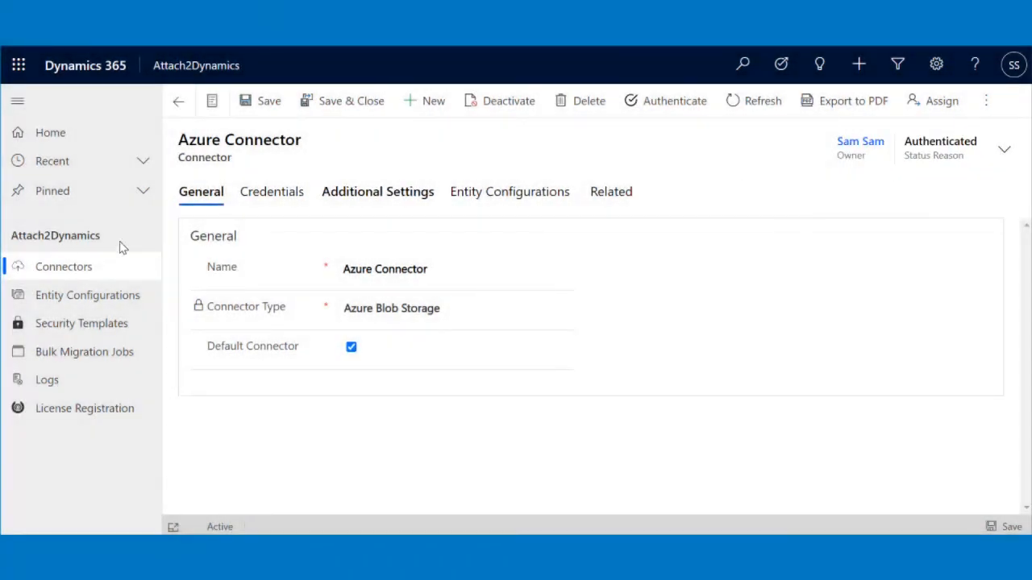
pyautogui.click(177, 100)
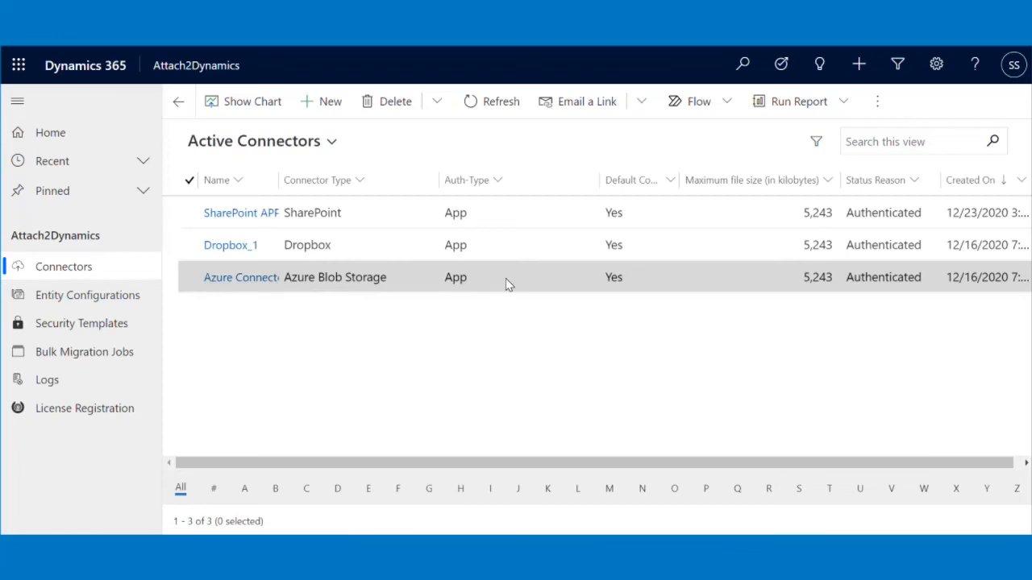